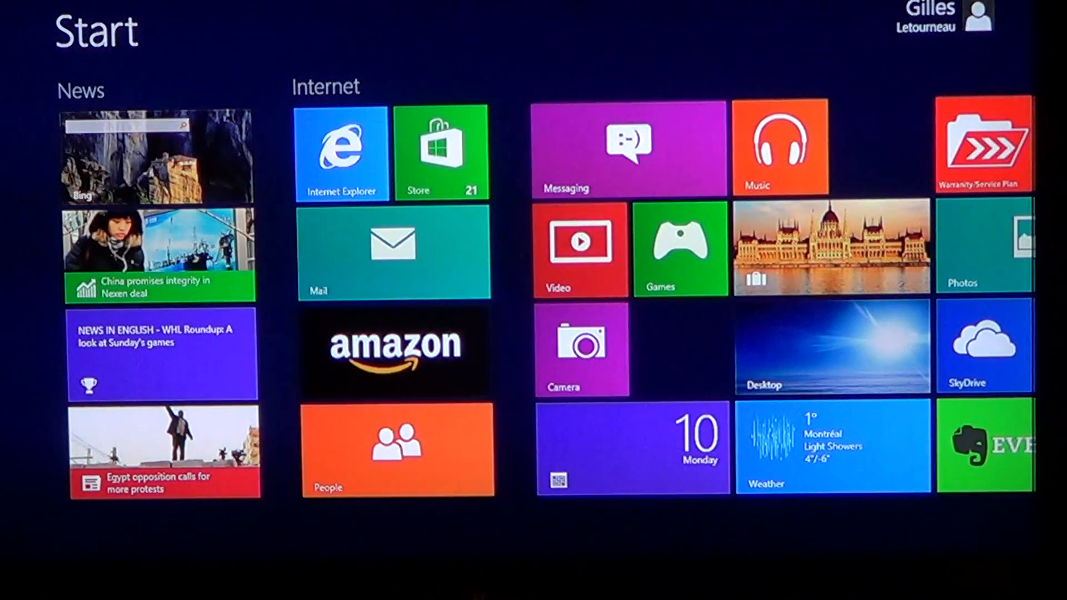
- Search the Start screen for 'security'
text(se)
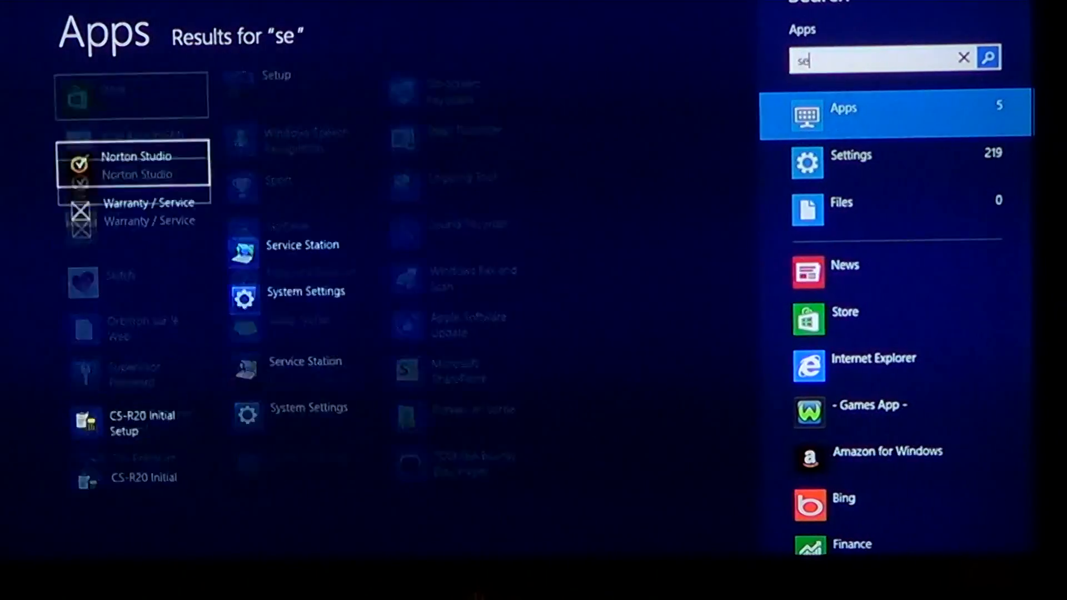
text(curity)
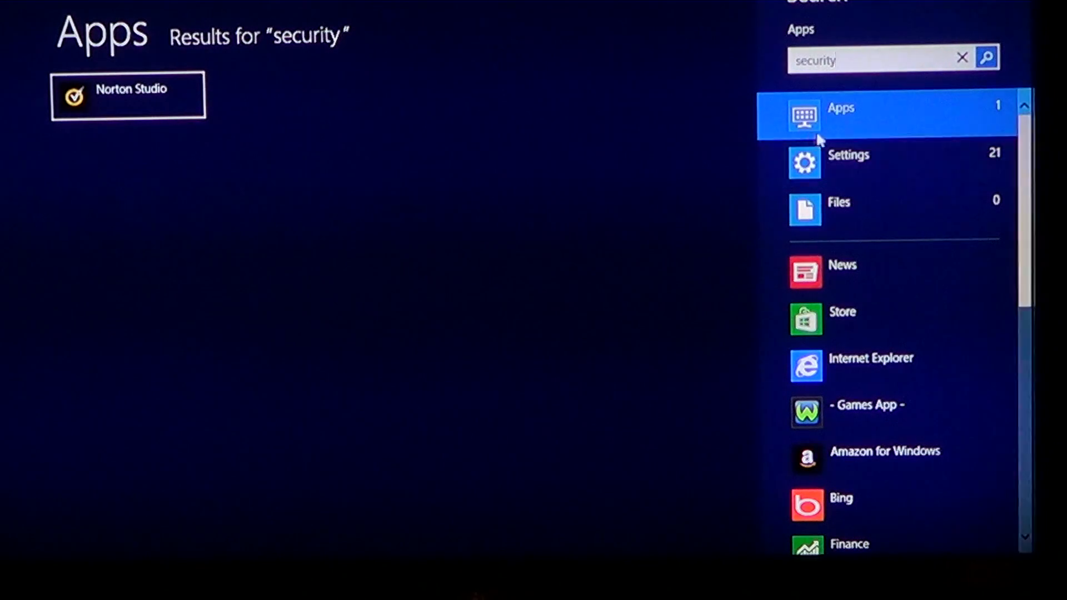
mouse_move(830, 169)
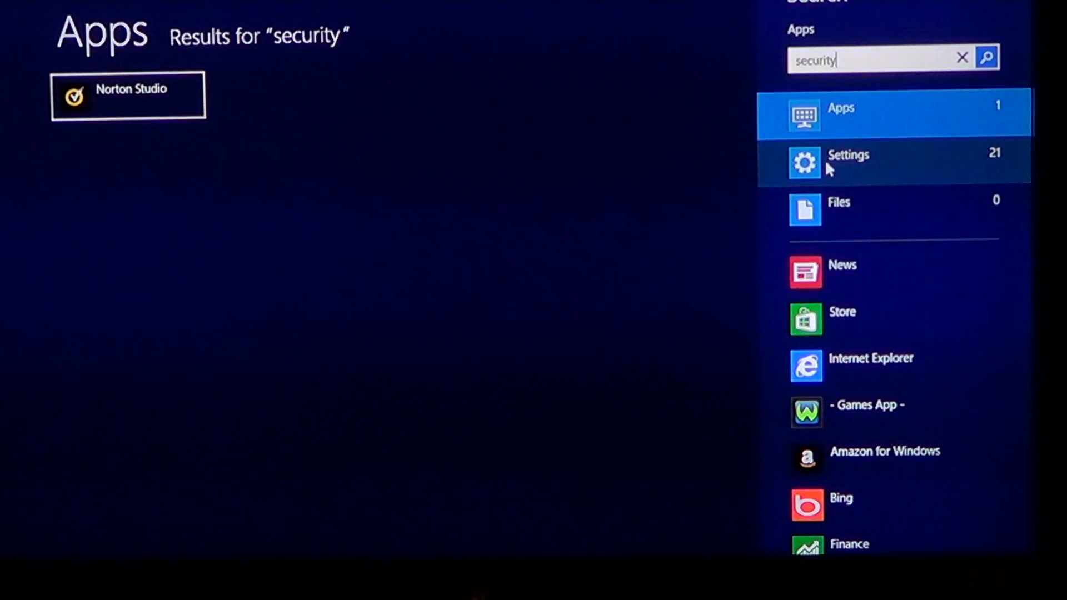
- Filter the security search to Settings and open 'Check security status' in Action Center
click(848, 163)
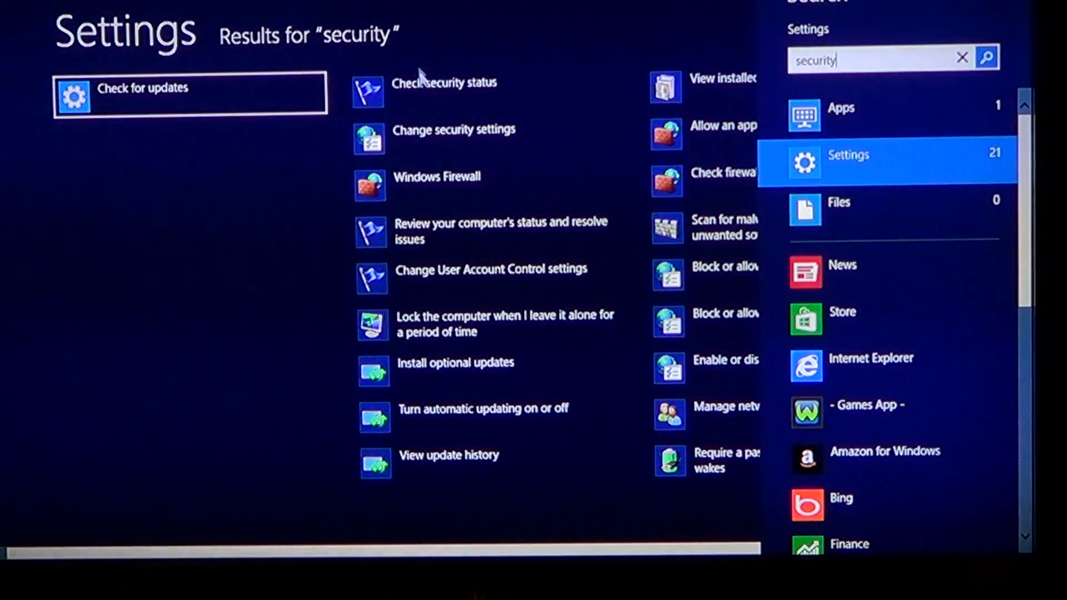
mouse_move(442, 95)
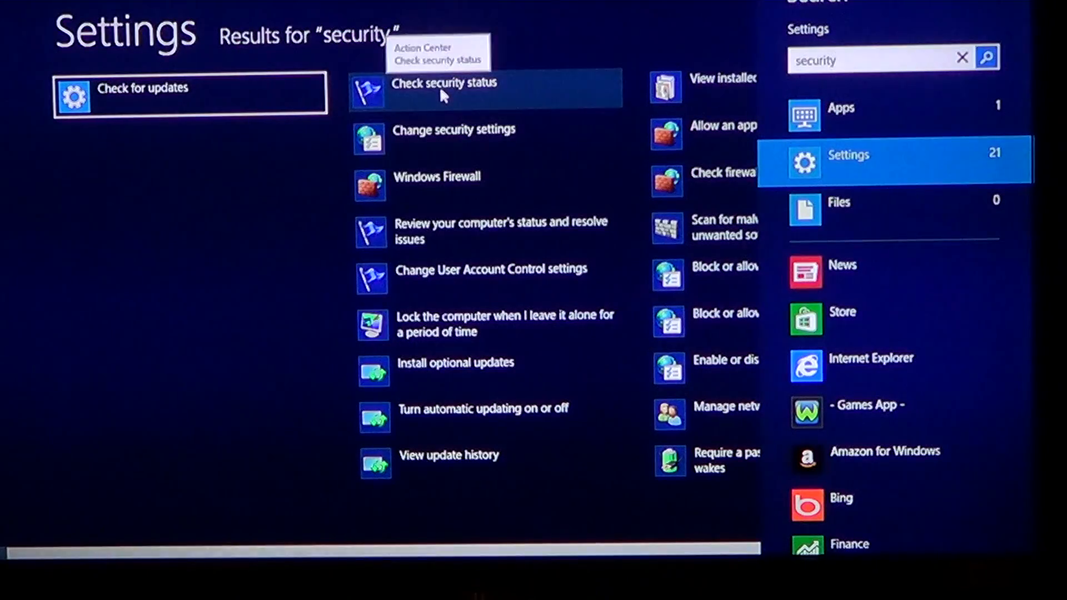
click(443, 82)
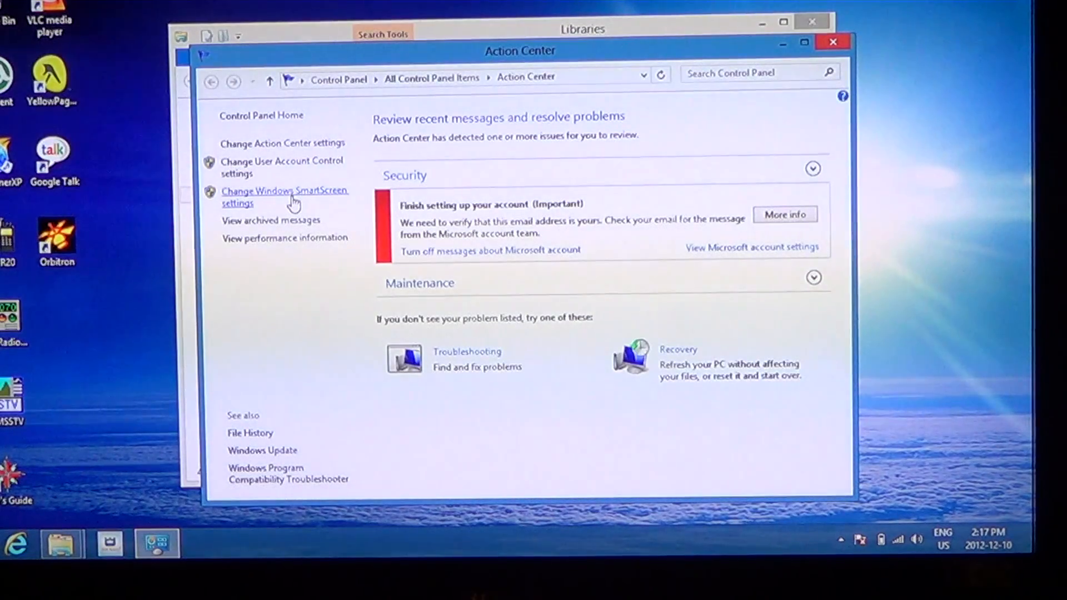
- Choose 'Change Windows SmartScreen settings' from Action Center's left pane
click(285, 197)
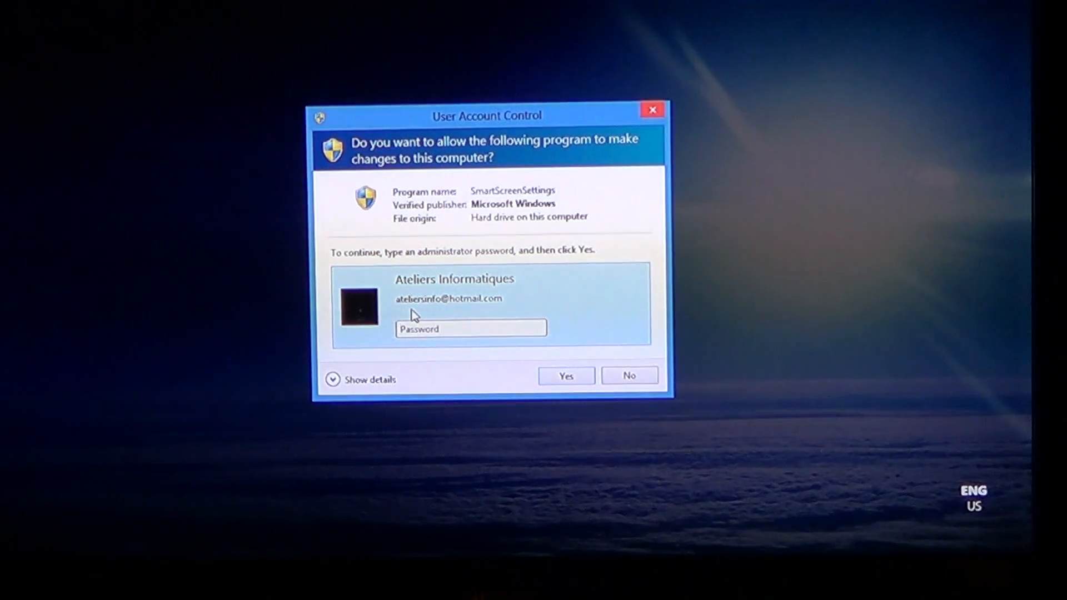
- Enter the administrator password in User Account Control, retrying after the first attempt fails
text(•)
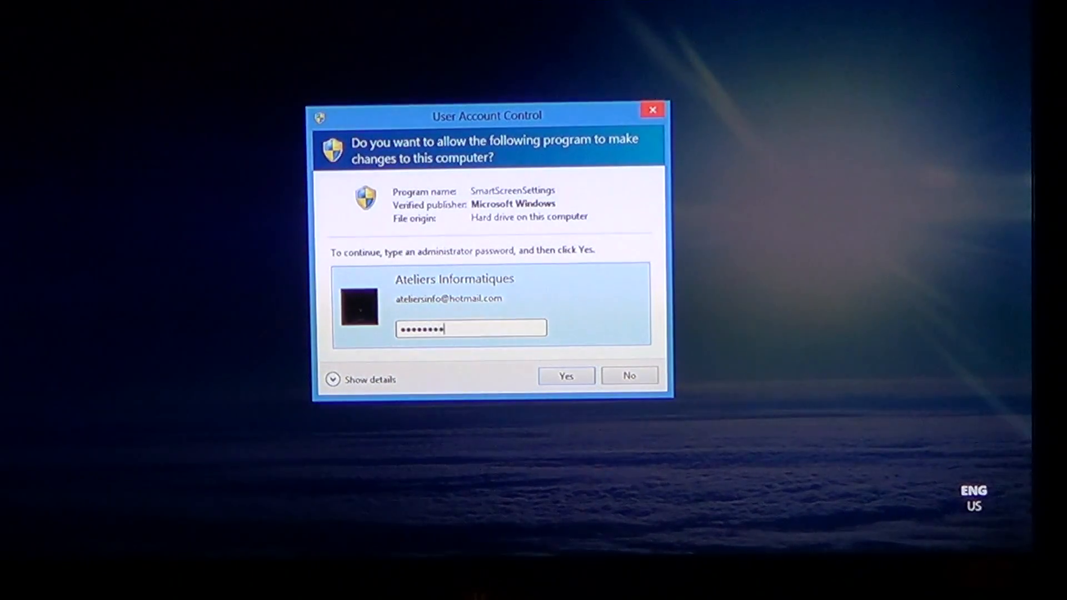
click(565, 375)
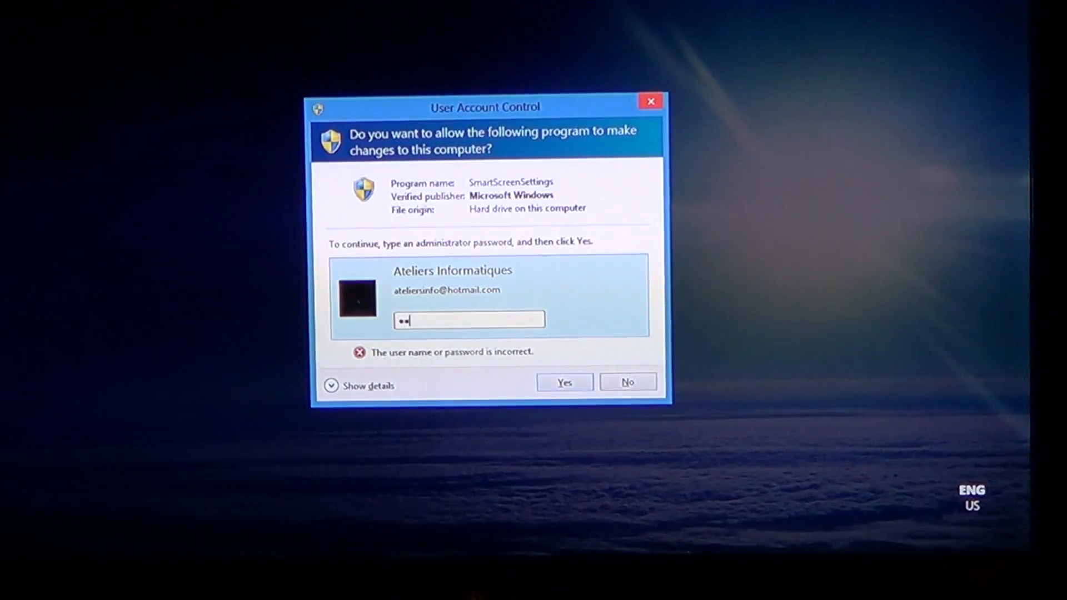
text(•••)
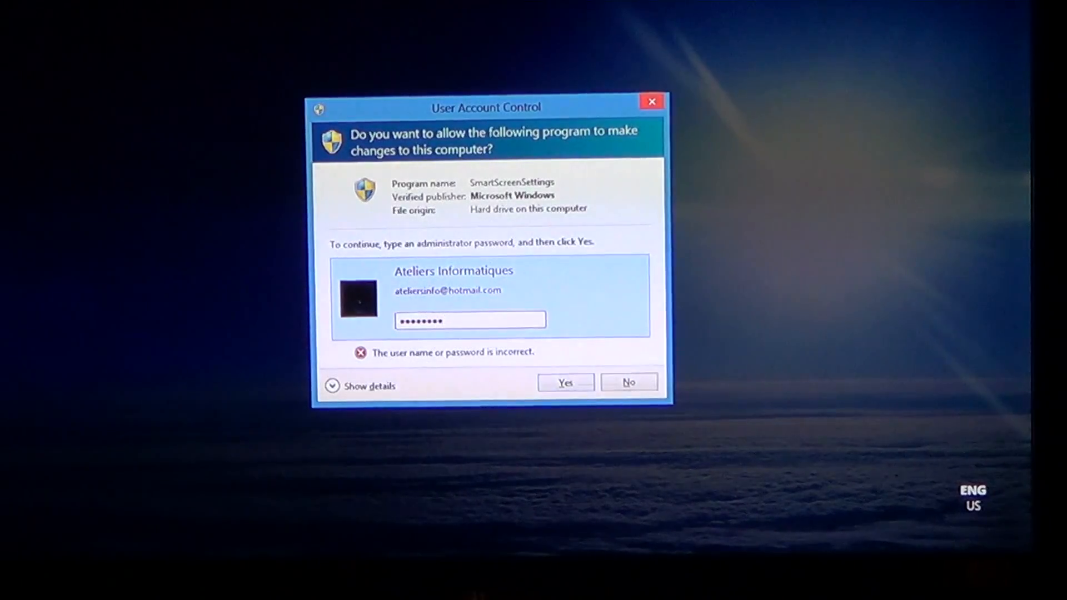
click(565, 382)
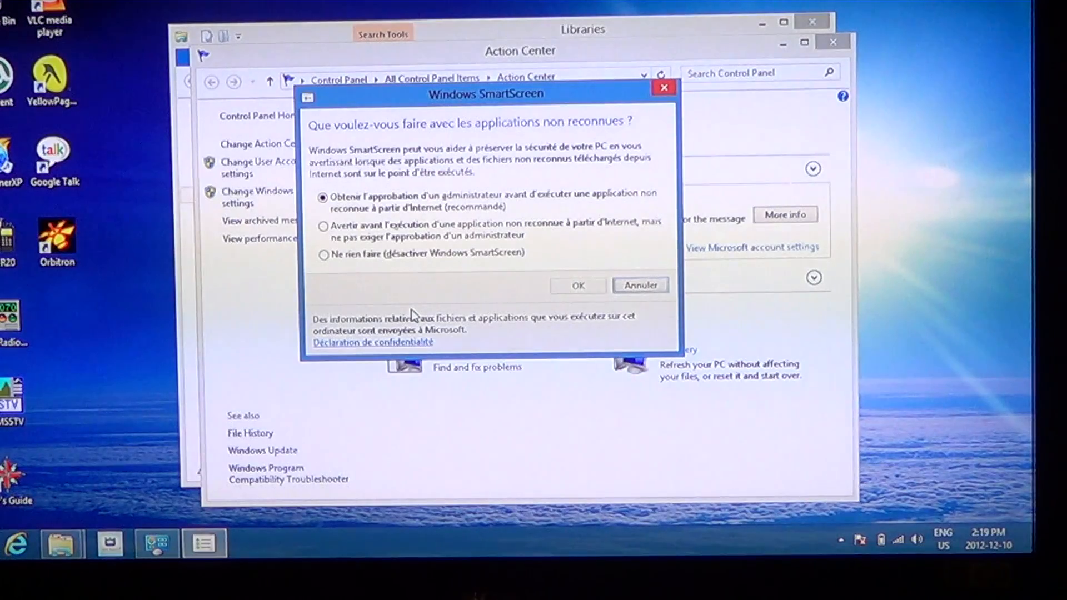
mouse_move(333, 268)
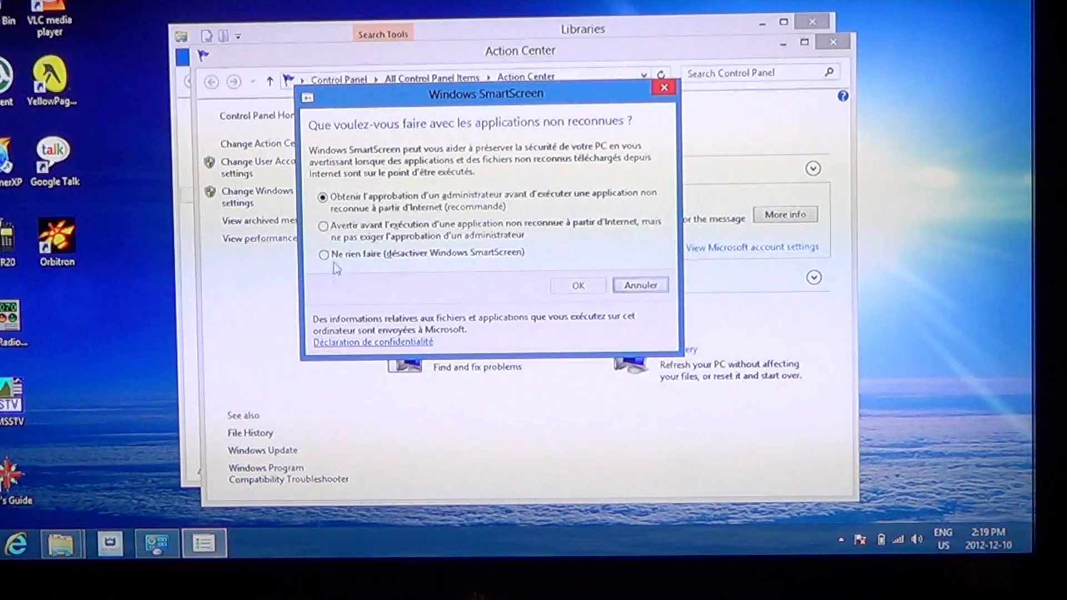
- Try the warn-only and SmartScreen-off options, reselect administrator approval, and cancel the dialog
click(323, 226)
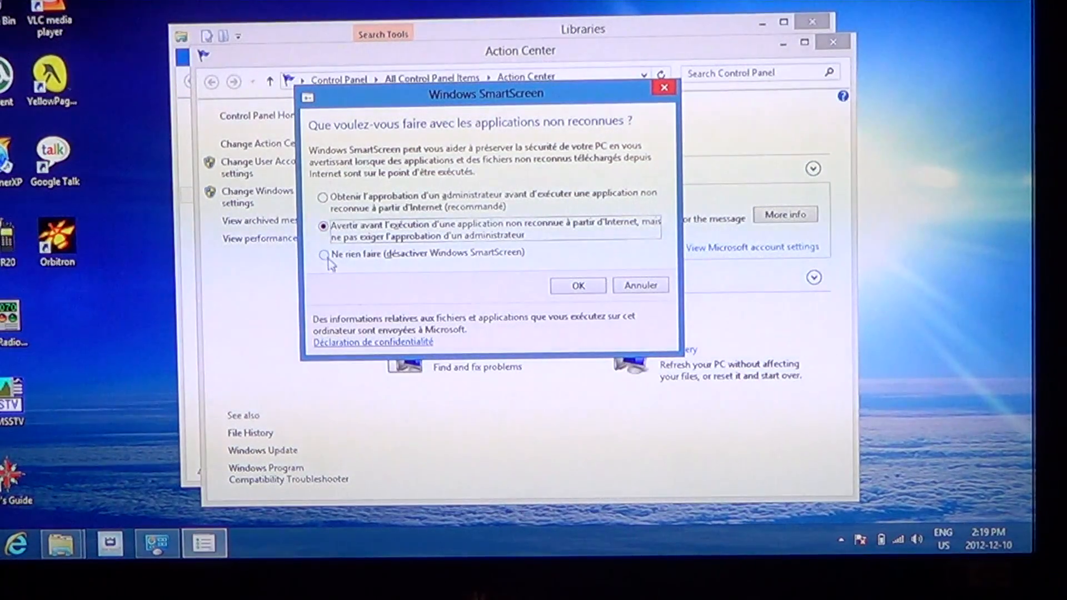
click(323, 253)
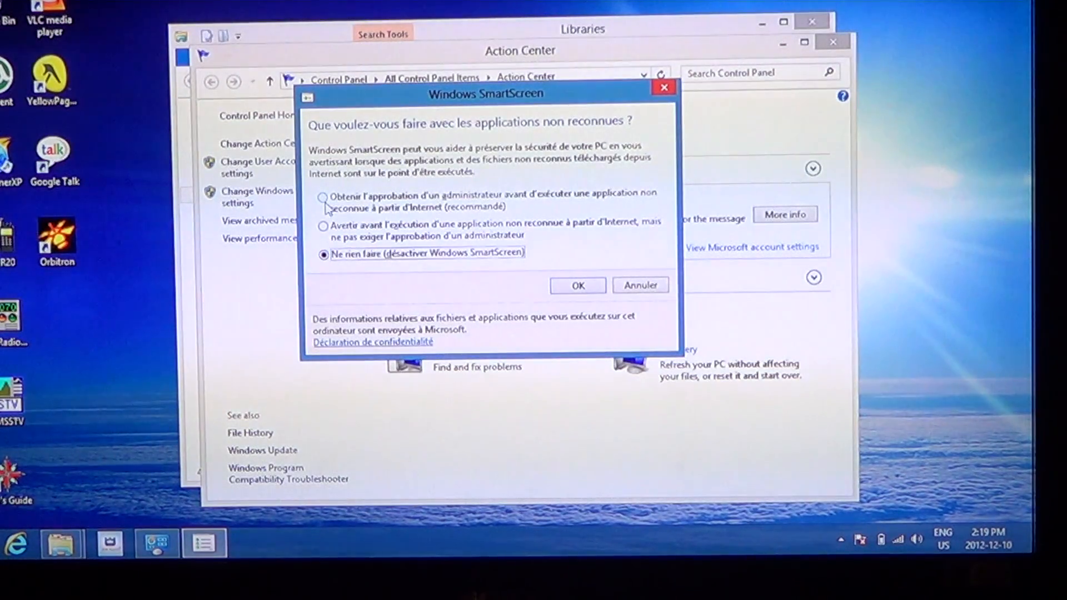
click(322, 197)
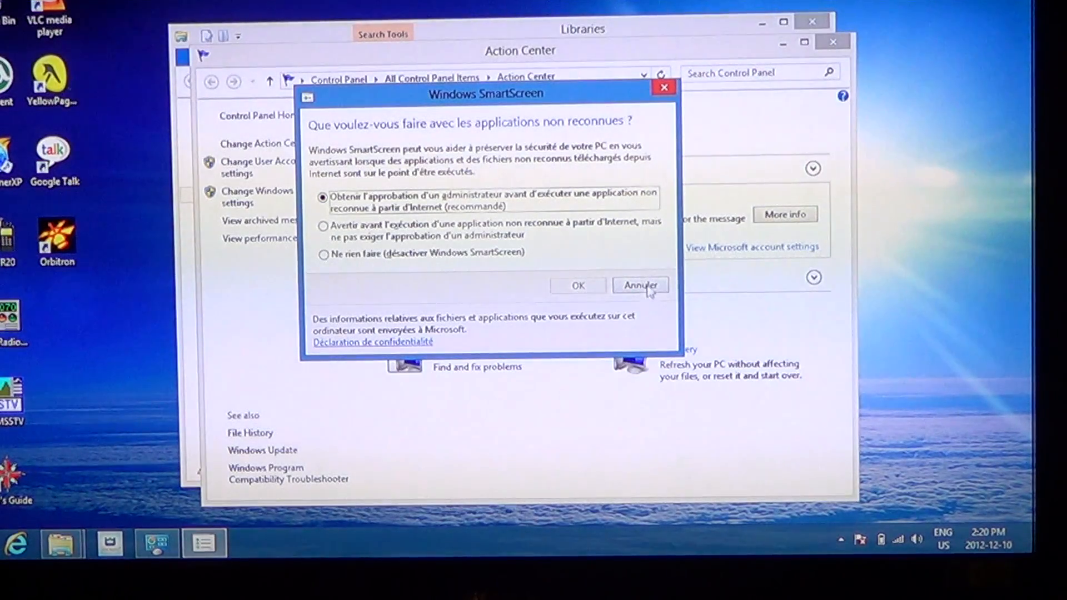
click(638, 285)
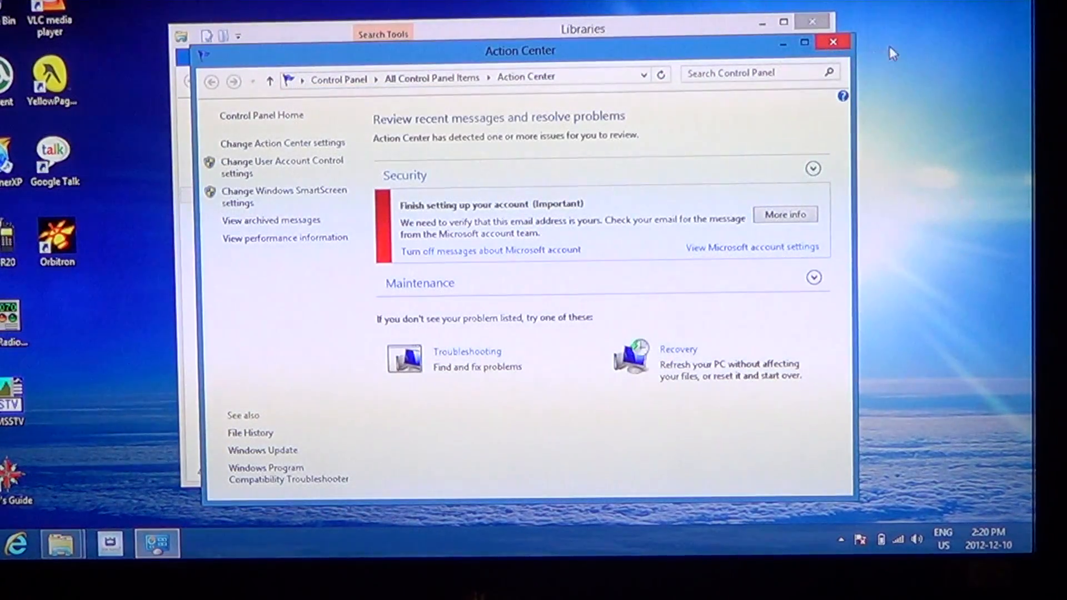